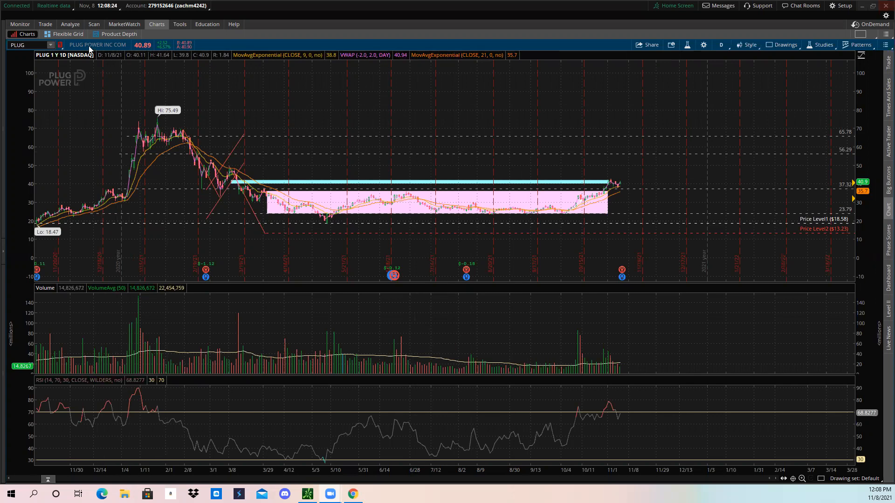
mouse_move(288, 187)
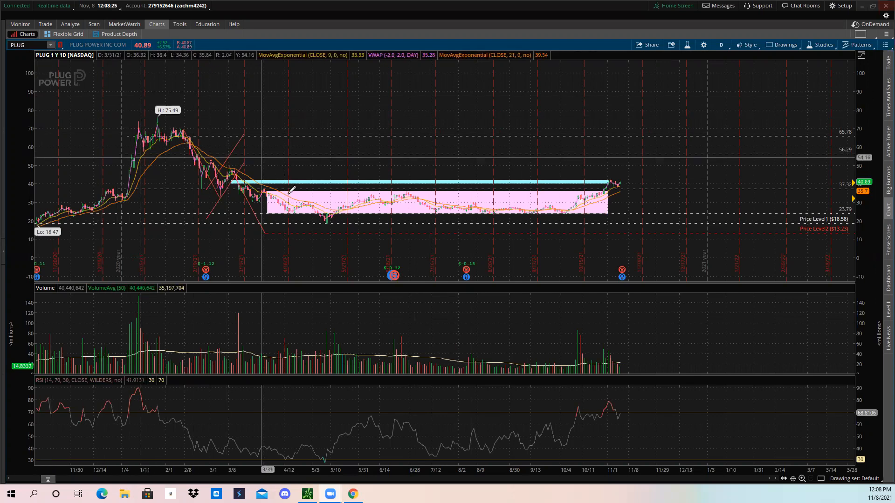
mouse_move(573, 216)
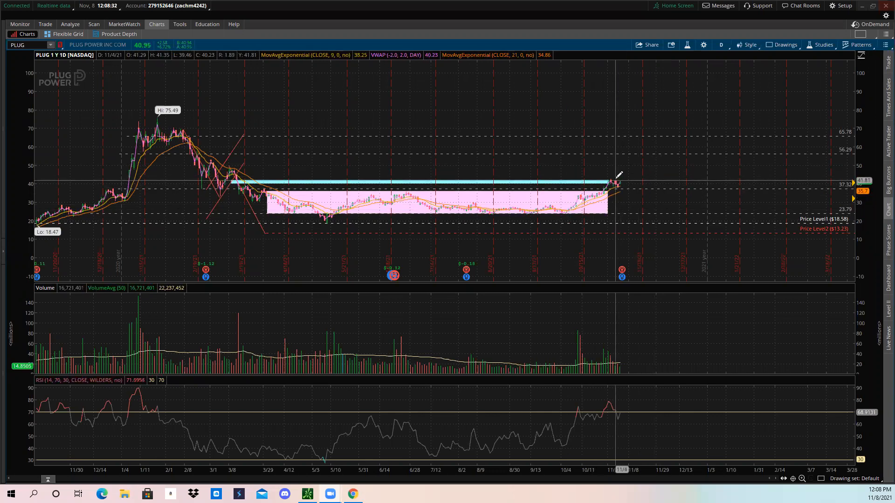
mouse_move(512, 97)
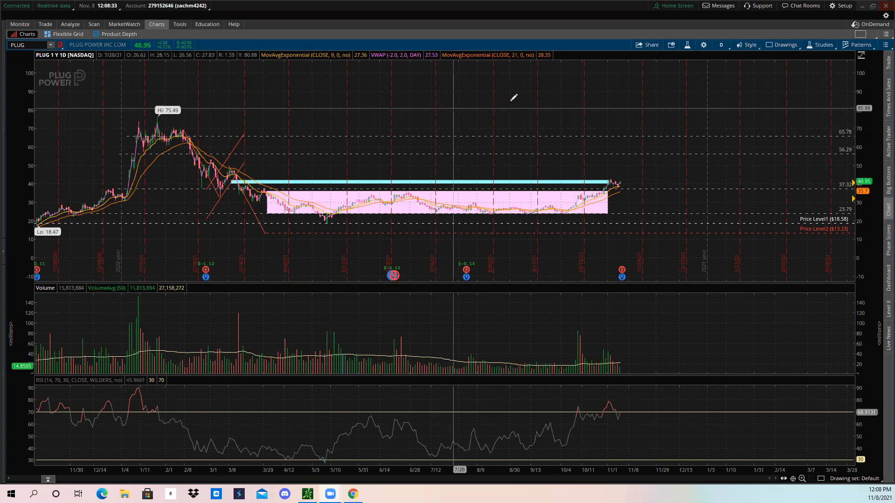
mouse_move(347, 181)
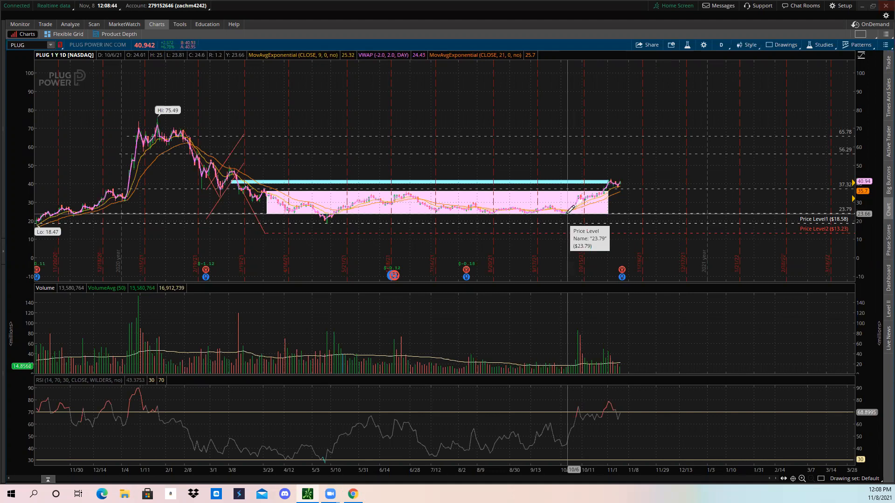
mouse_move(334, 196)
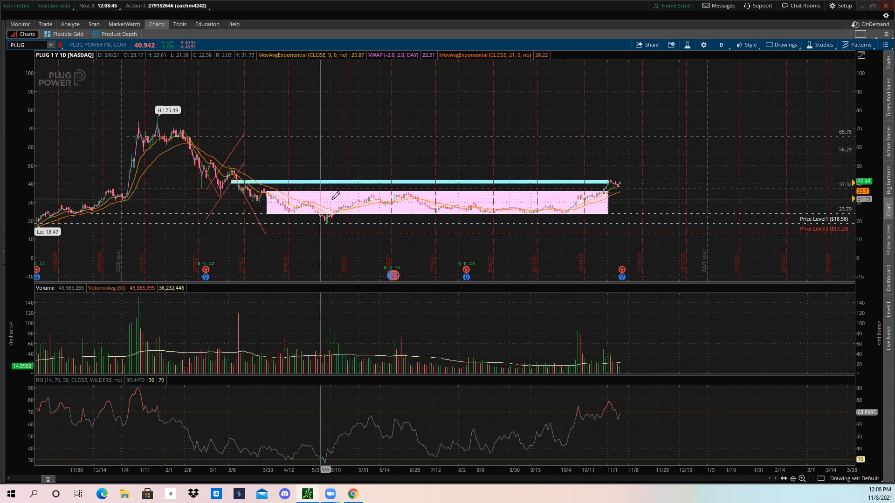
mouse_move(319, 209)
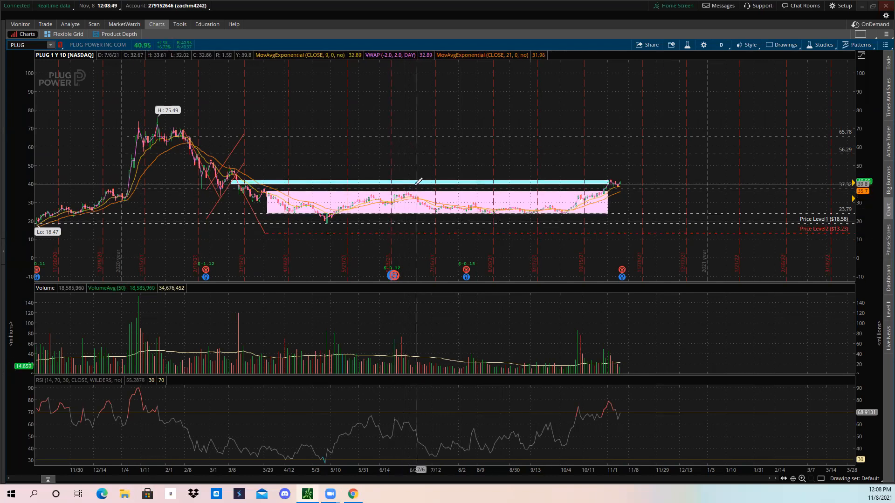
mouse_move(482, 178)
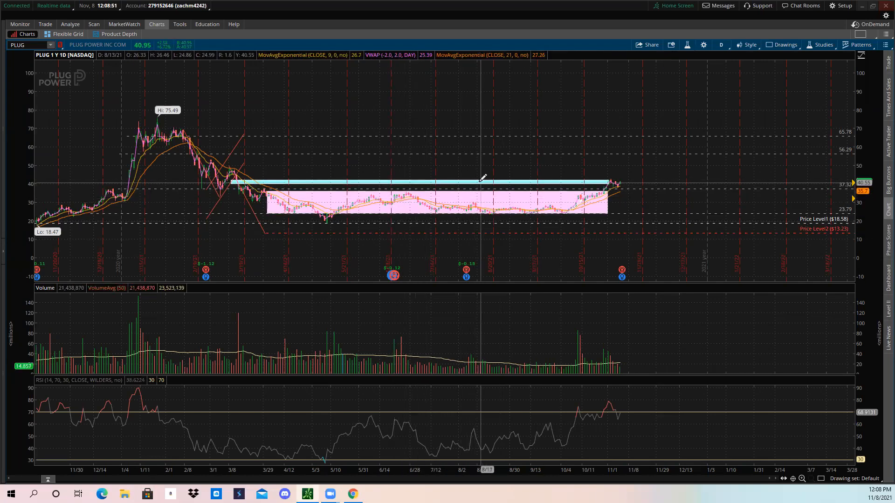
mouse_move(436, 196)
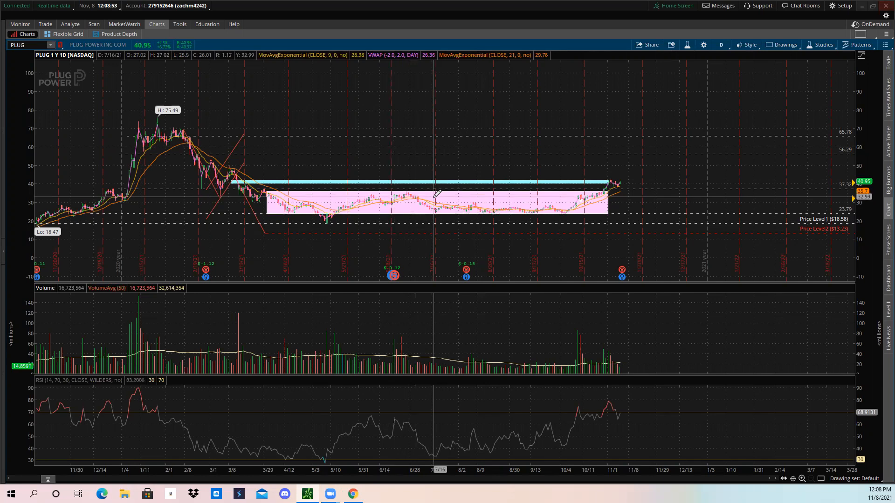
mouse_move(536, 209)
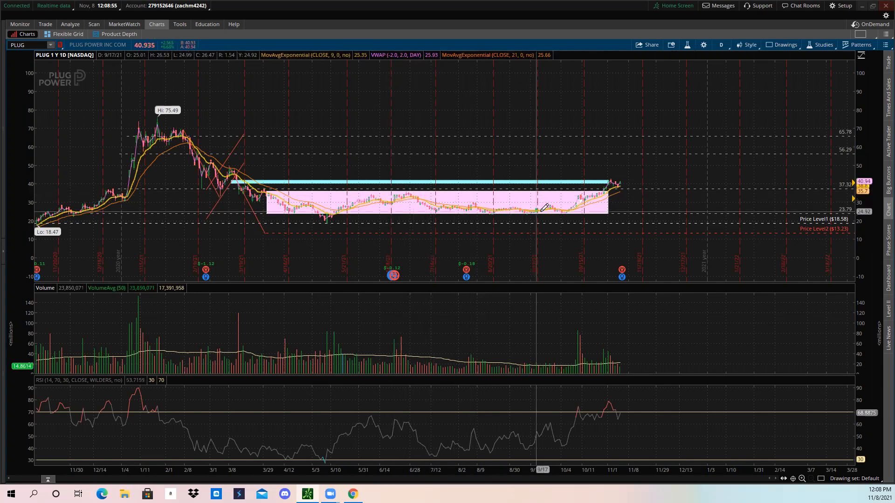
mouse_move(566, 189)
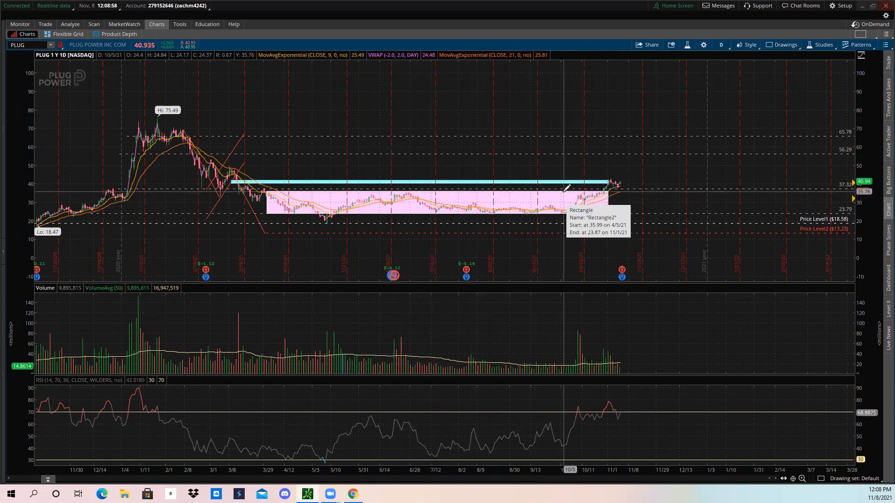
mouse_move(197, 128)
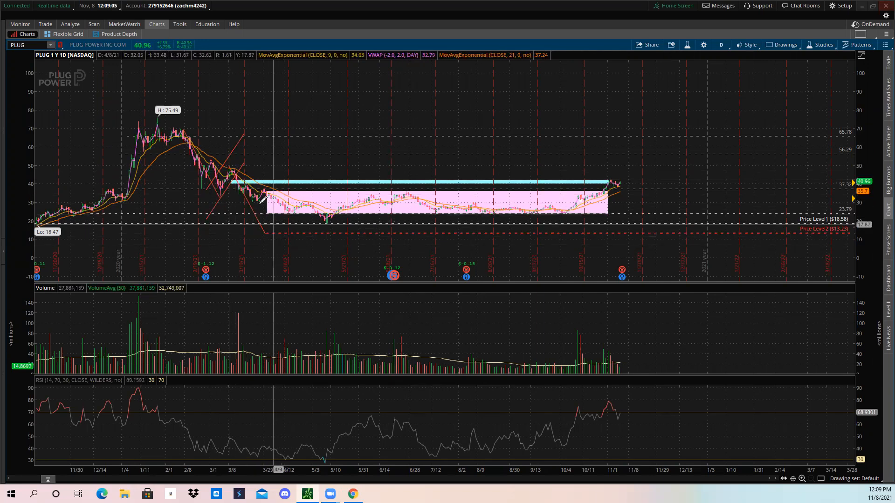
mouse_move(321, 204)
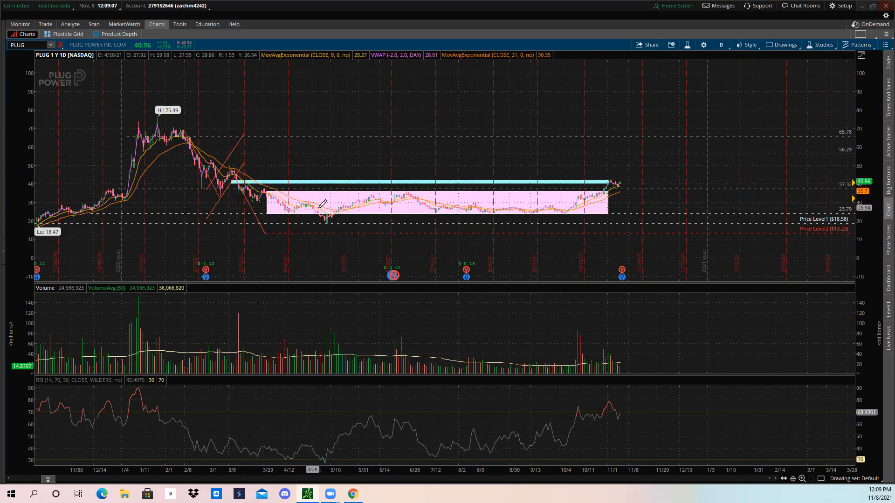
mouse_move(597, 194)
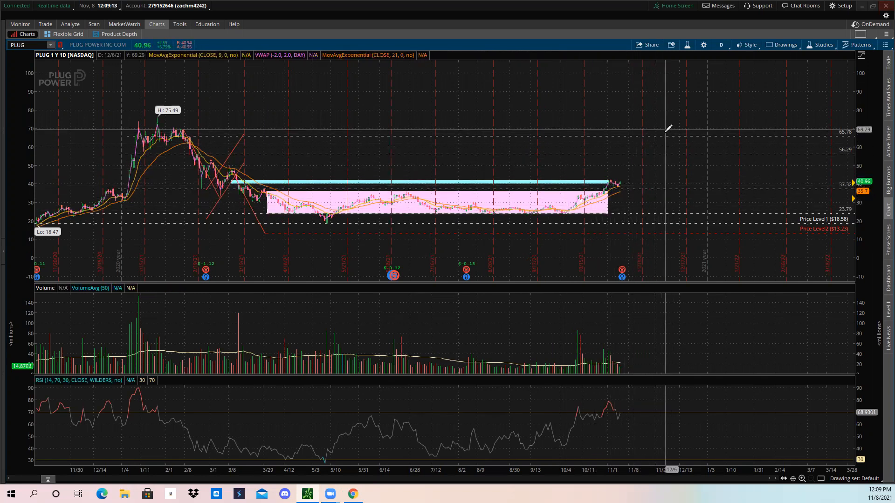
mouse_move(585, 138)
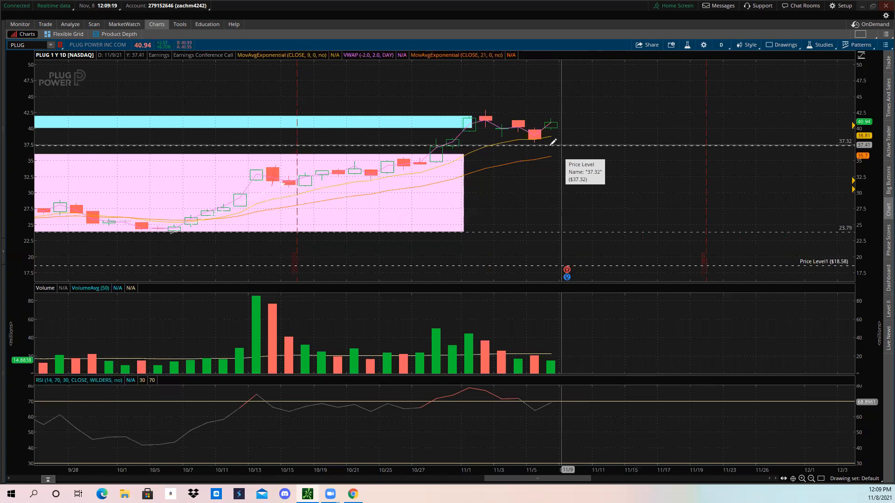
mouse_move(570, 125)
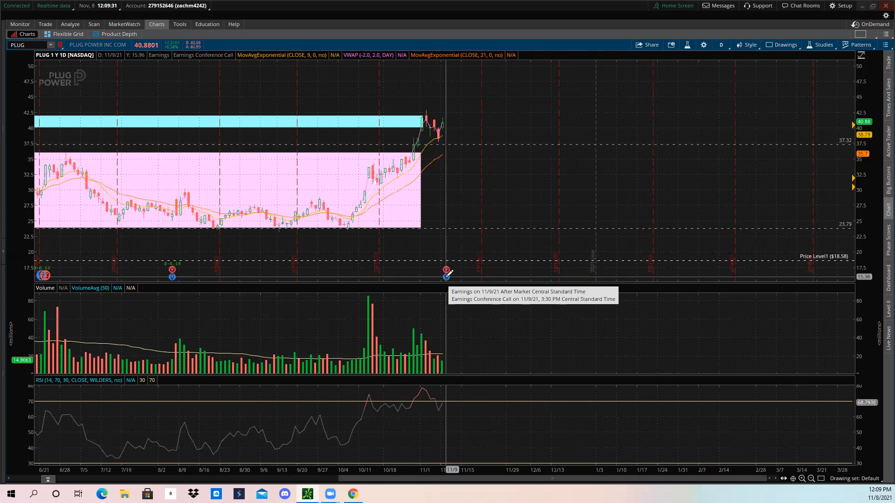
mouse_move(438, 86)
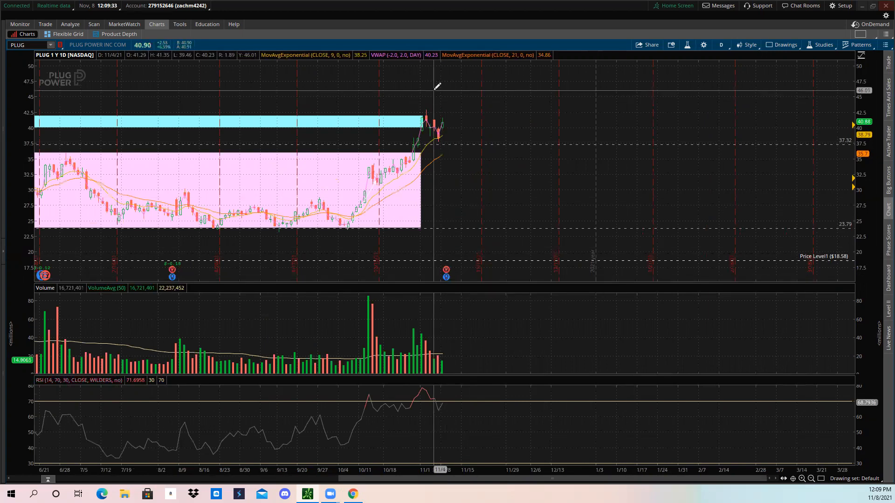
Switch the PLUG chart to the '20 D : 1h' timeframe from the Favorites list.
click(721, 44)
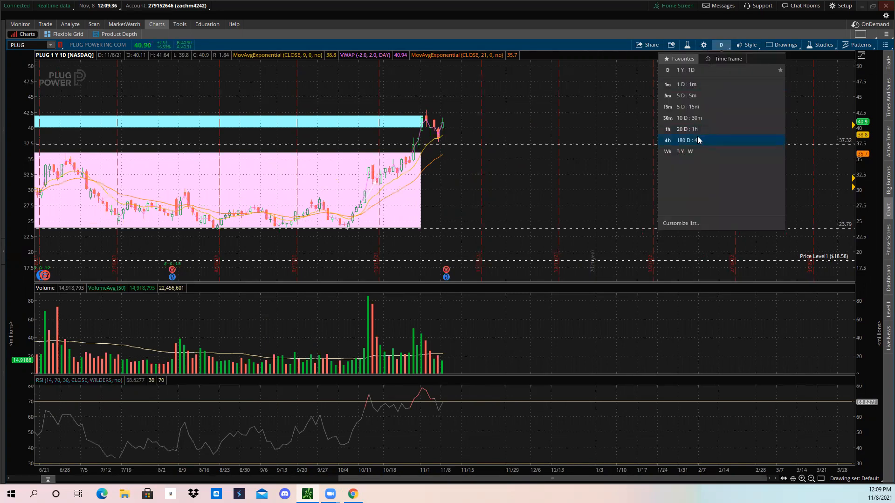
click(686, 140)
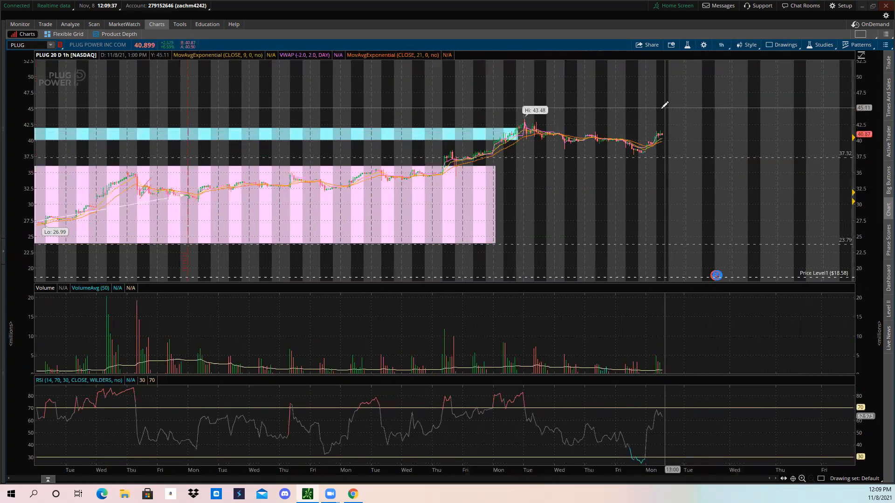
mouse_move(663, 104)
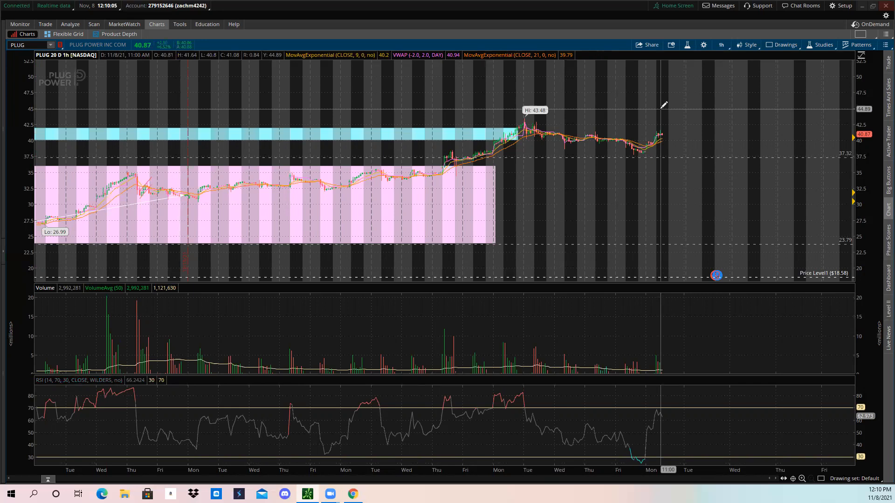
mouse_move(537, 166)
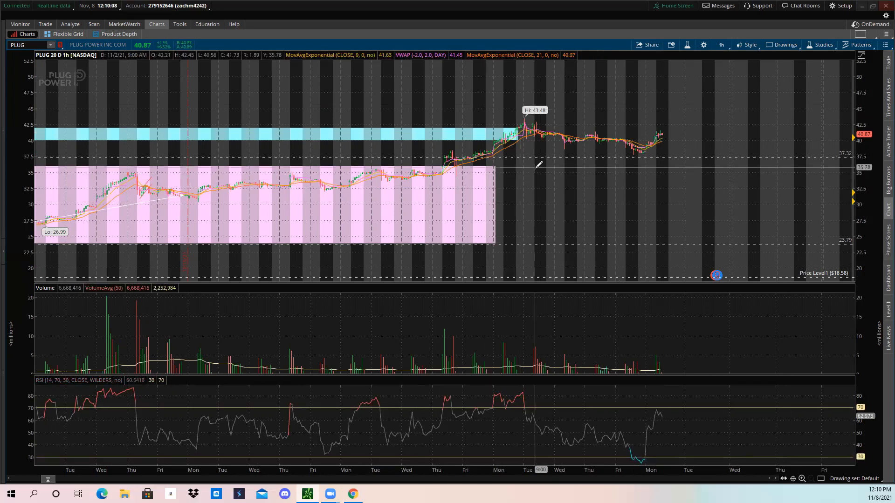
mouse_move(384, 125)
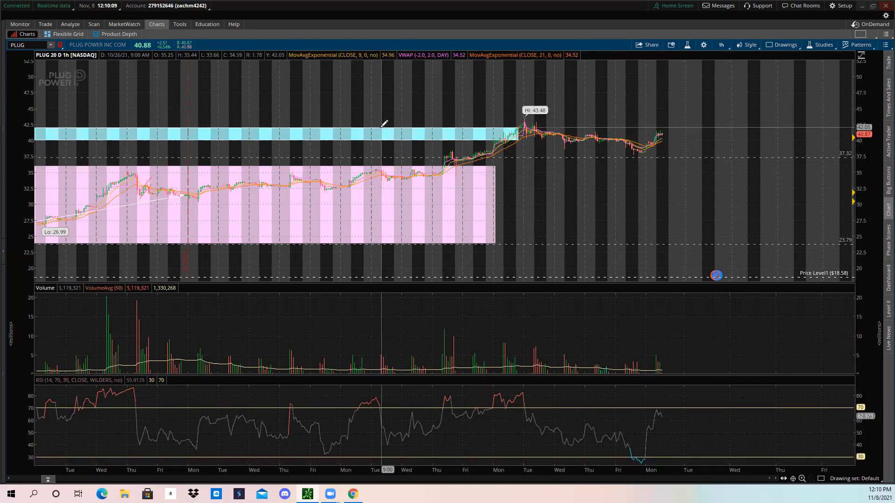
mouse_move(381, 136)
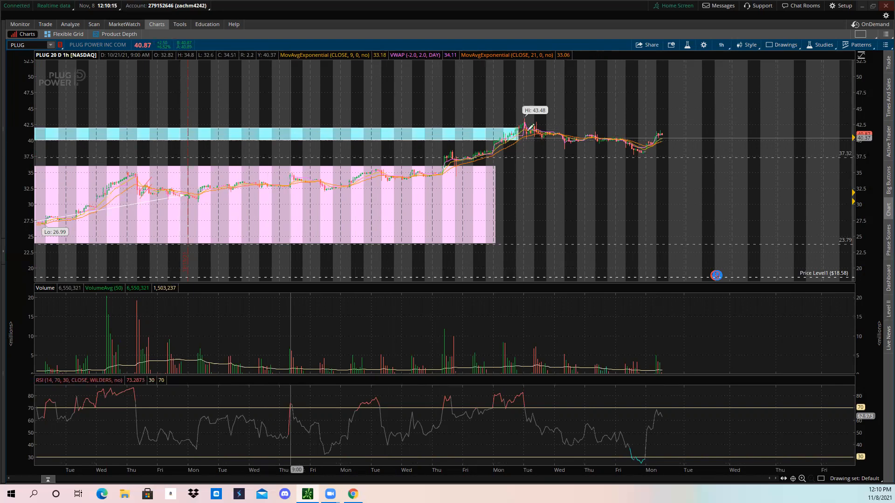
mouse_move(684, 135)
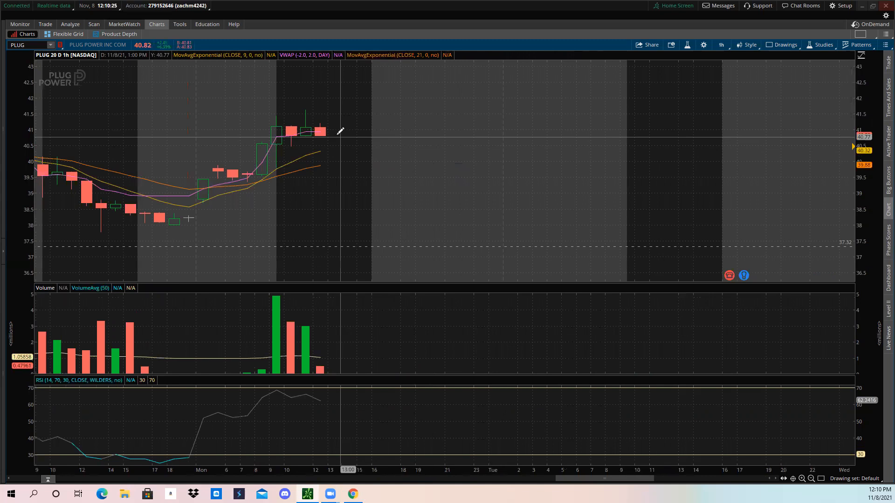
mouse_move(722, 134)
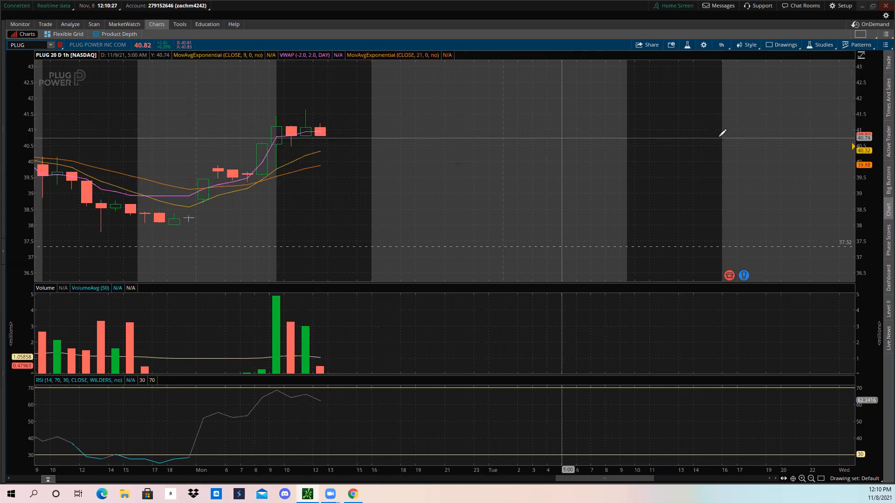
mouse_move(684, 123)
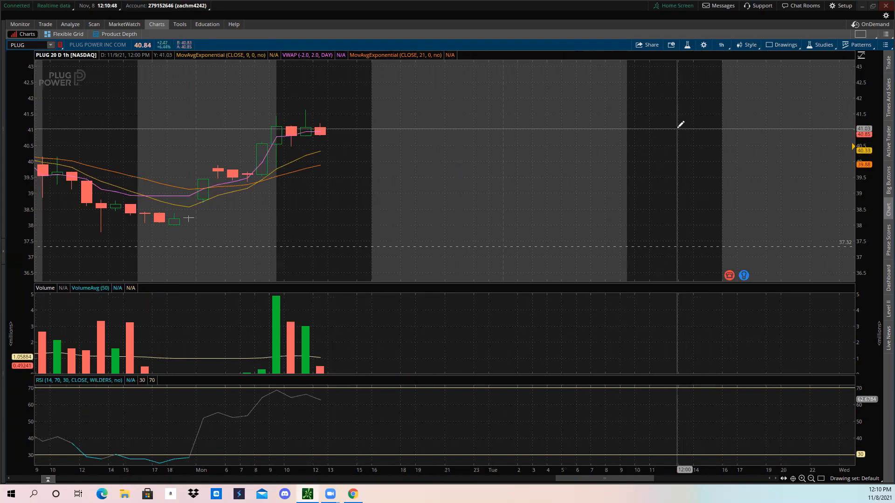
mouse_move(168, 56)
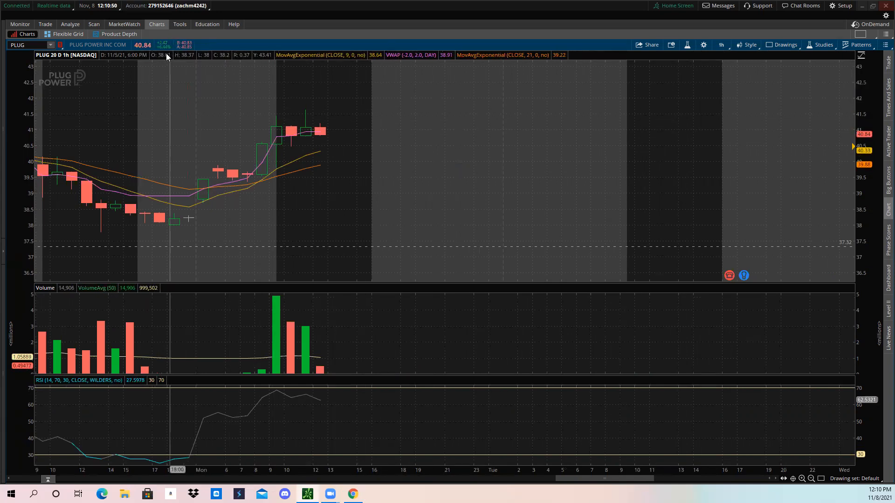
mouse_move(347, 127)
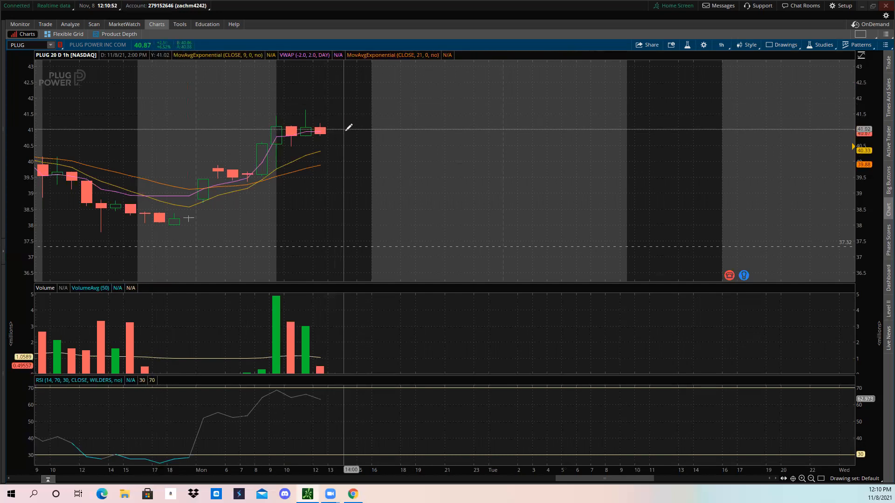
mouse_move(409, 142)
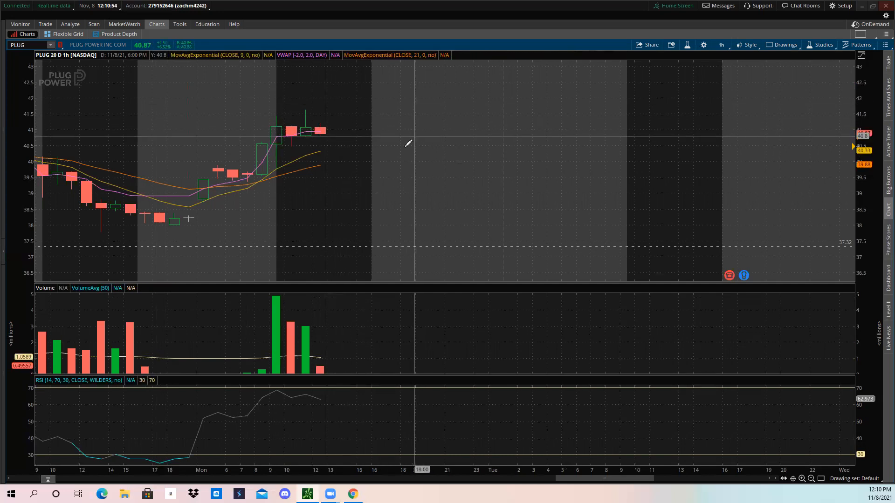